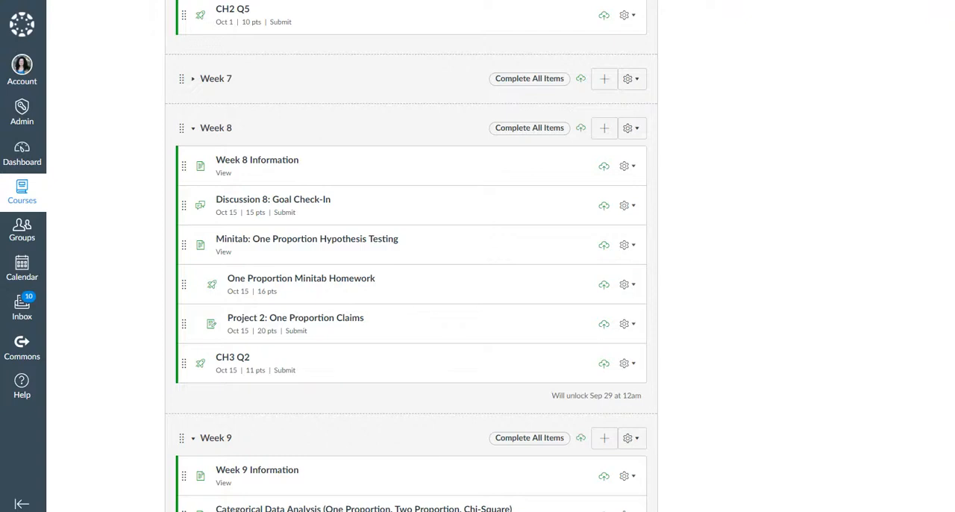
{"action": "mouse_move", "coordinate": [170, 77]}
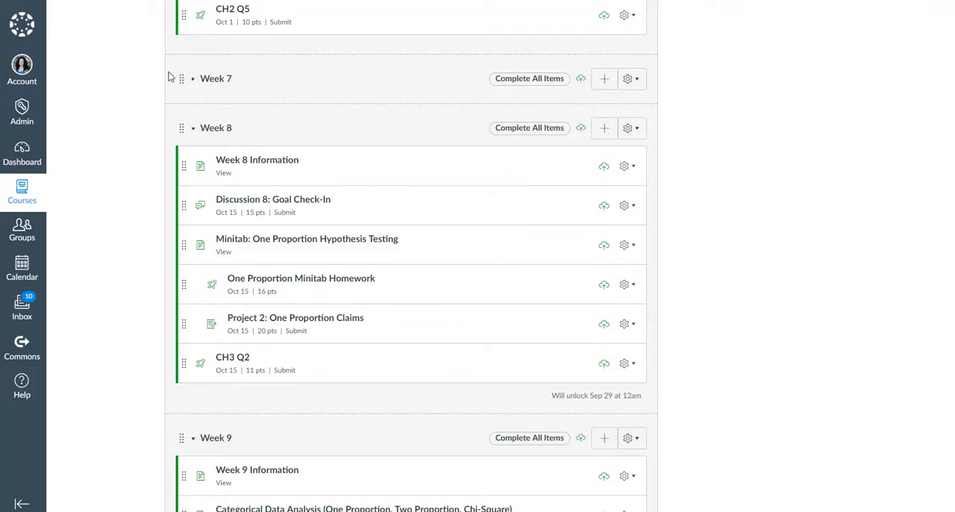
Browse the Week 8 Information page's Study Resources: notes, websites, readings and lecture videos.
{"action": "left_click", "coordinate": [257, 160]}
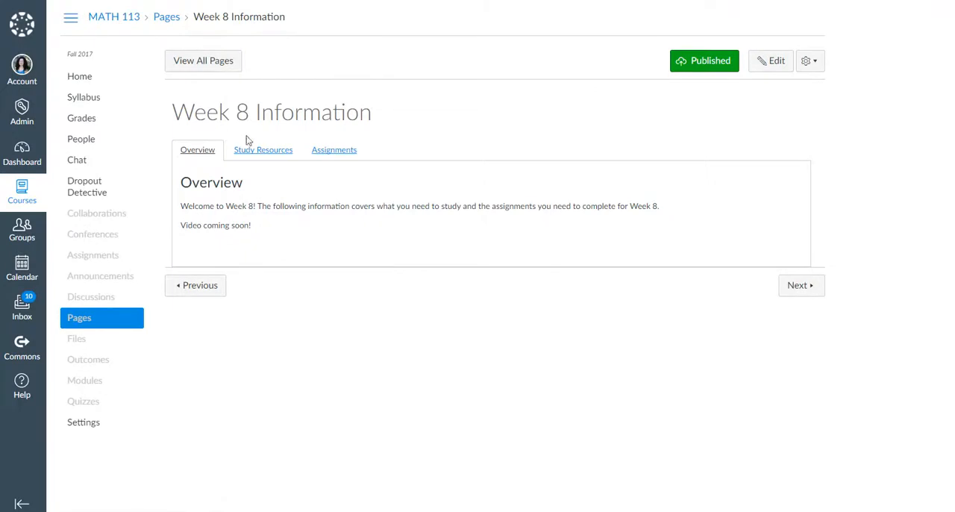
{"action": "left_click", "coordinate": [262, 149]}
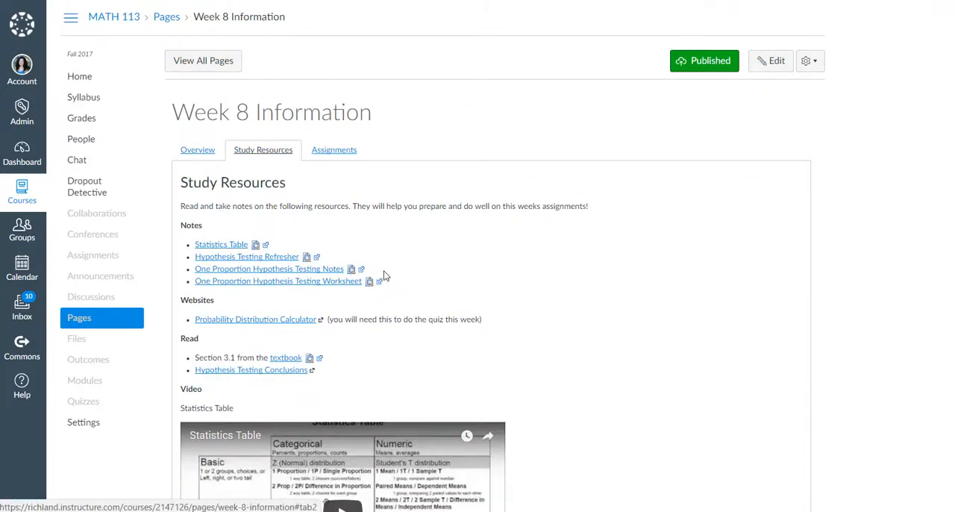
{"action": "scroll", "scroll_direction": "down", "scroll_amount": 3}
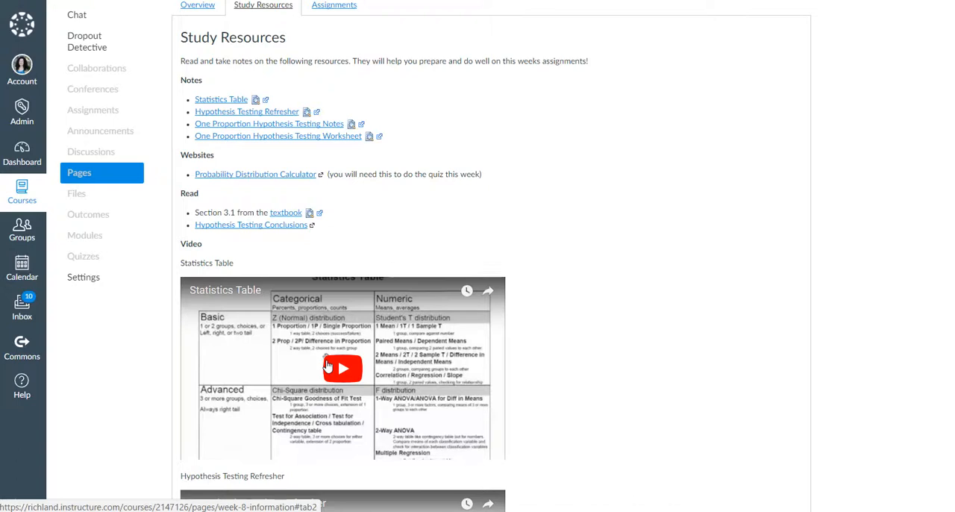
{"action": "mouse_move", "coordinate": [376, 409]}
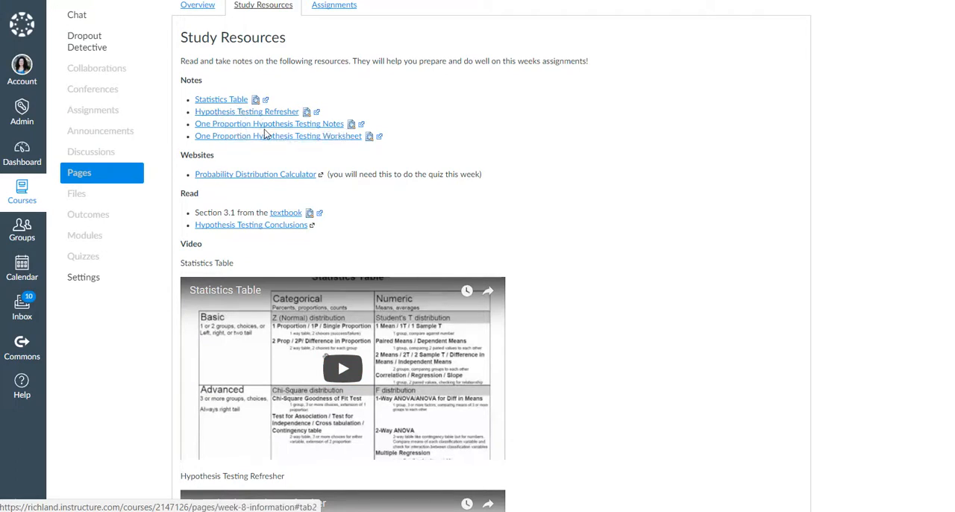
{"action": "mouse_move", "coordinate": [408, 174]}
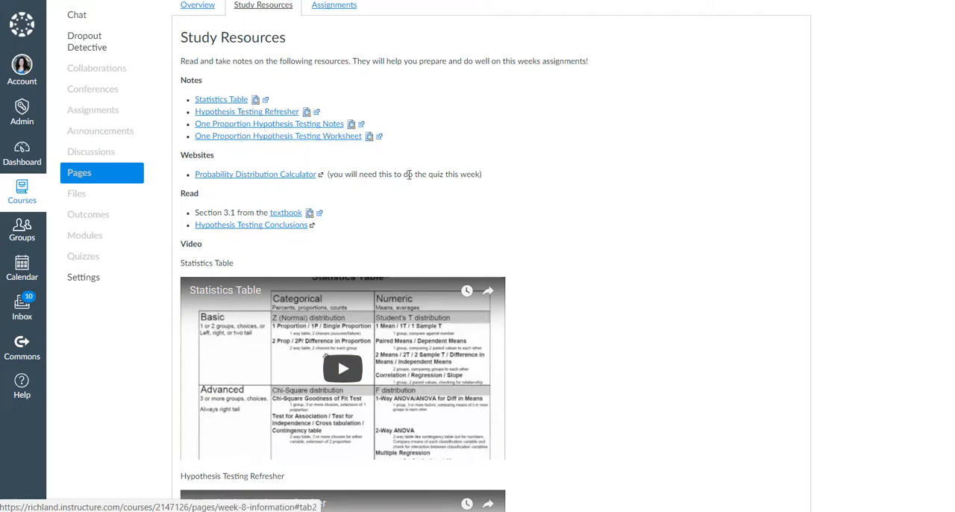
{"action": "scroll", "scroll_direction": "down", "scroll_amount": 3}
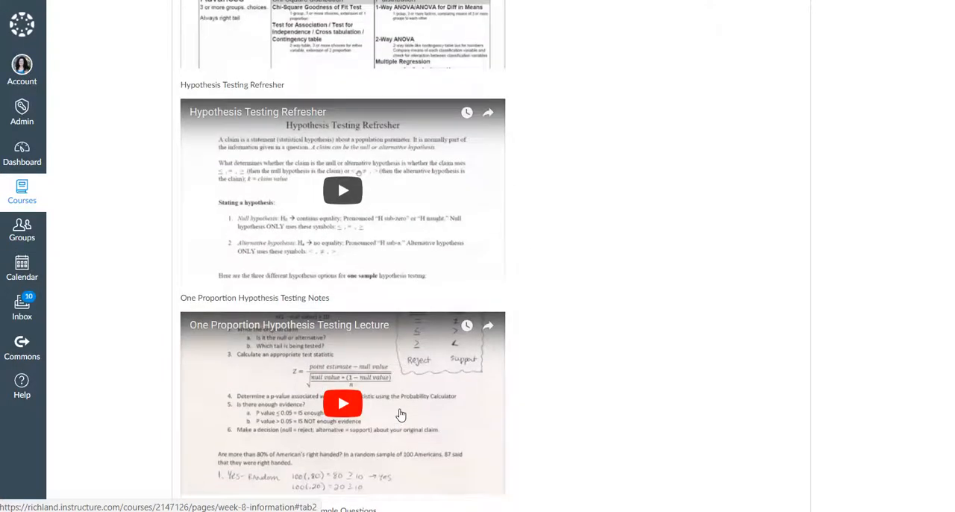
{"action": "scroll", "scroll_direction": "down", "scroll_amount": 3}
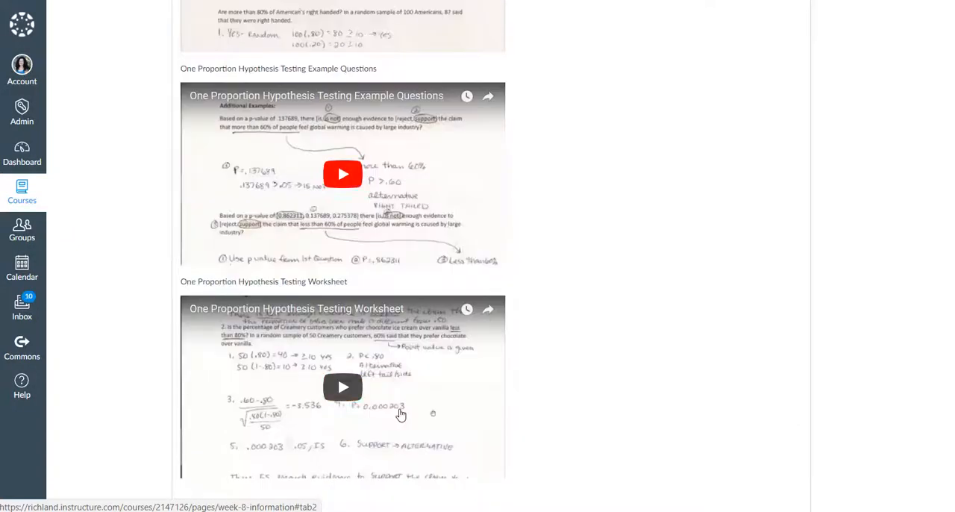
{"action": "scroll", "scroll_direction": "down", "scroll_amount": 3}
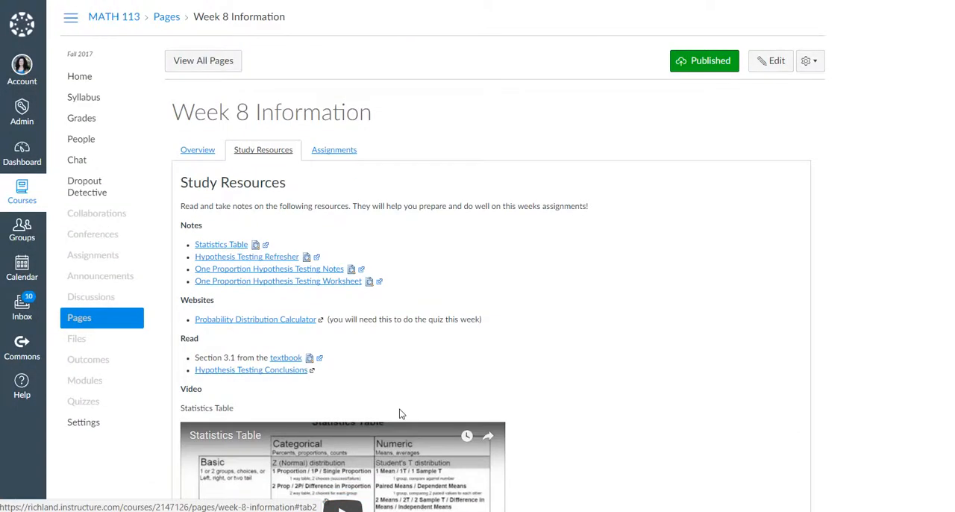
{"action": "mouse_move", "coordinate": [295, 298]}
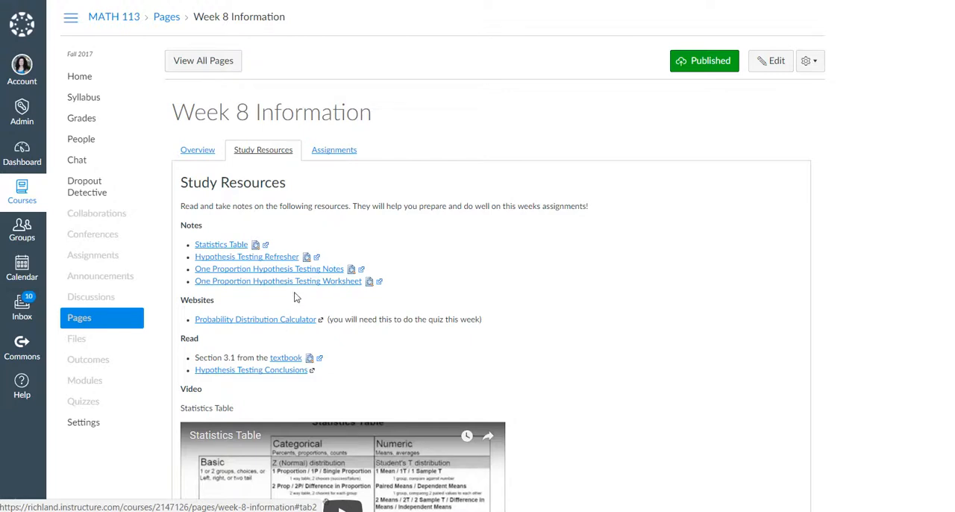
{"action": "mouse_move", "coordinate": [284, 244]}
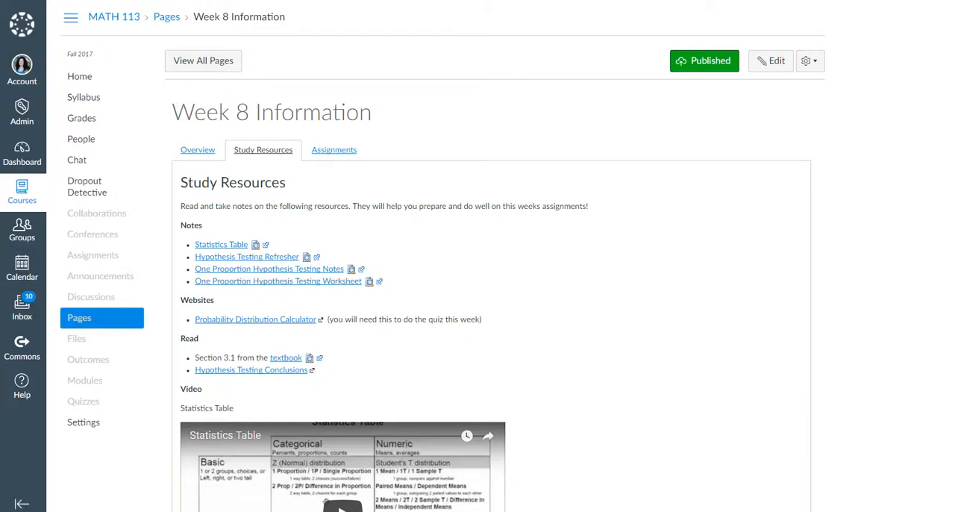
Advance to Discussion 8: Goal Check-In and read its video and response instructions.
{"action": "left_click", "coordinate": [91, 296]}
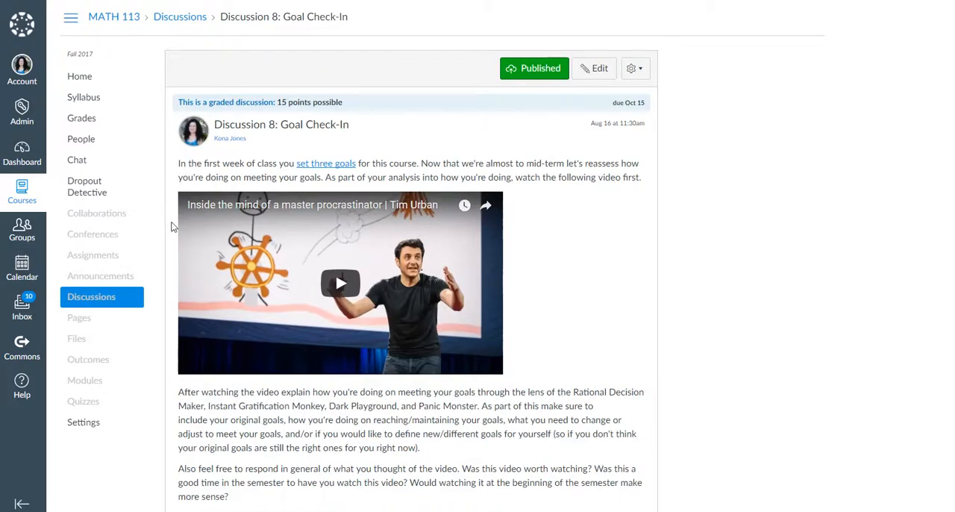
{"action": "scroll", "scroll_direction": "down", "scroll_amount": 3}
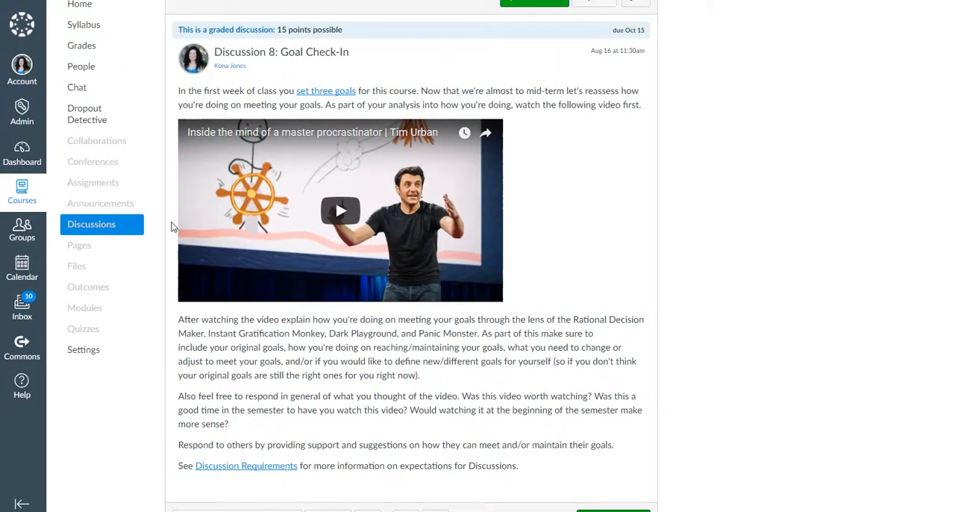
{"action": "mouse_move", "coordinate": [222, 348]}
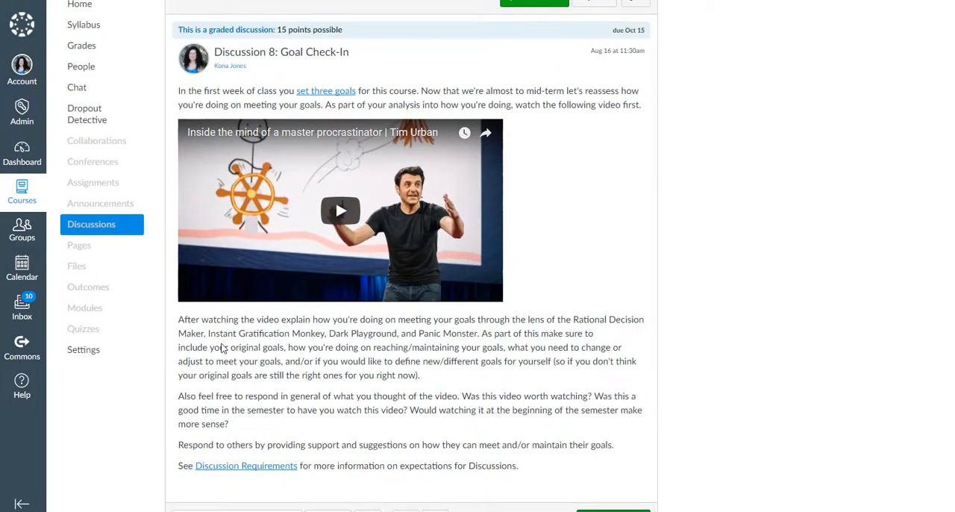
{"action": "mouse_move", "coordinate": [459, 384]}
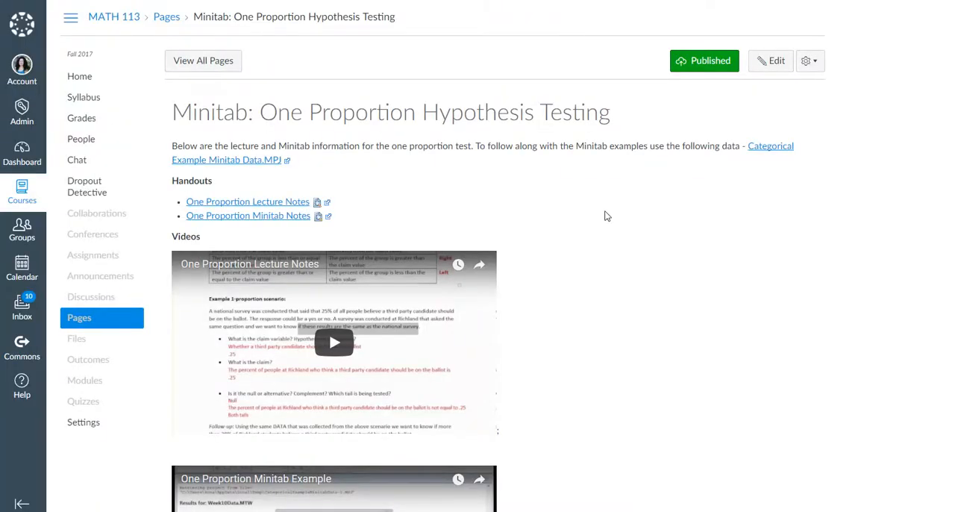
{"action": "mouse_move", "coordinate": [605, 235]}
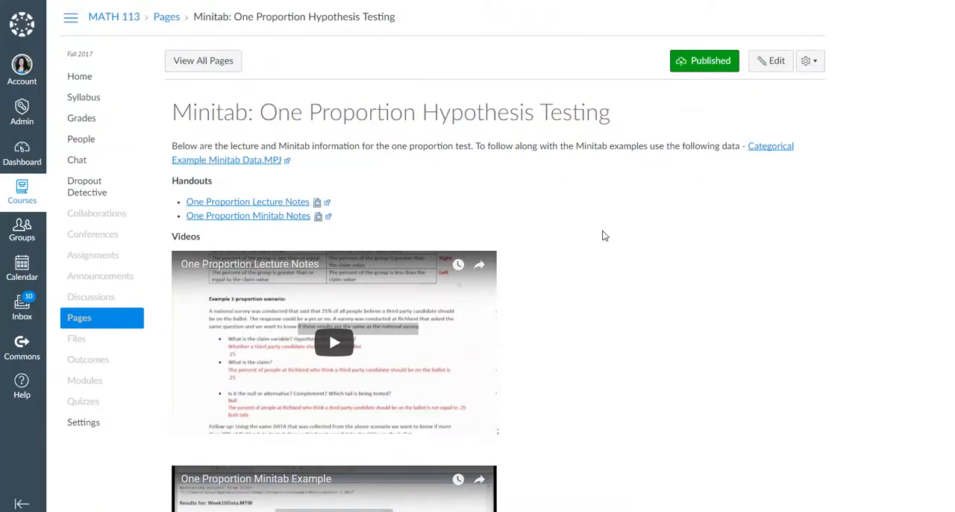
Scroll through the Week 8 Information page's Study Resources tab.
{"action": "scroll", "scroll_direction": "down", "scroll_amount": 3}
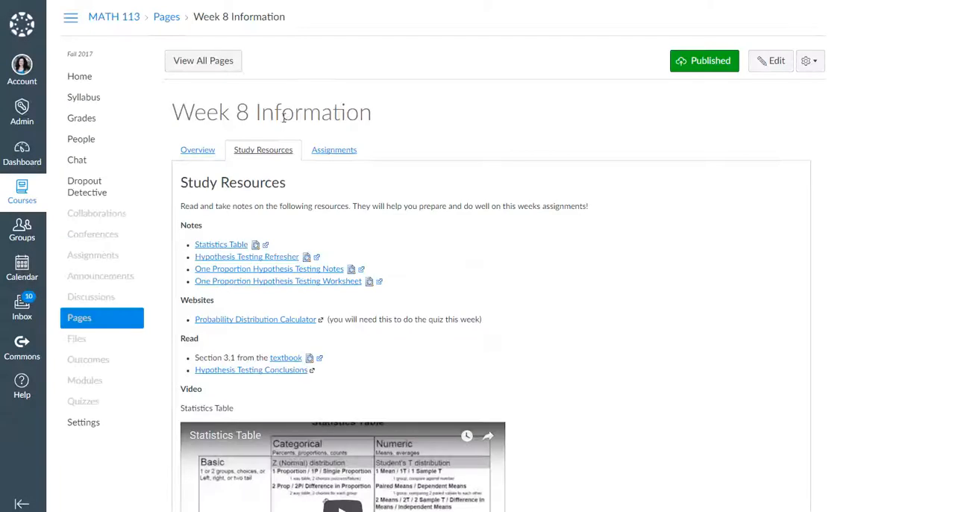
Scroll down through the Study Resources lecture videos.
{"action": "scroll", "scroll_direction": "down", "scroll_amount": 3}
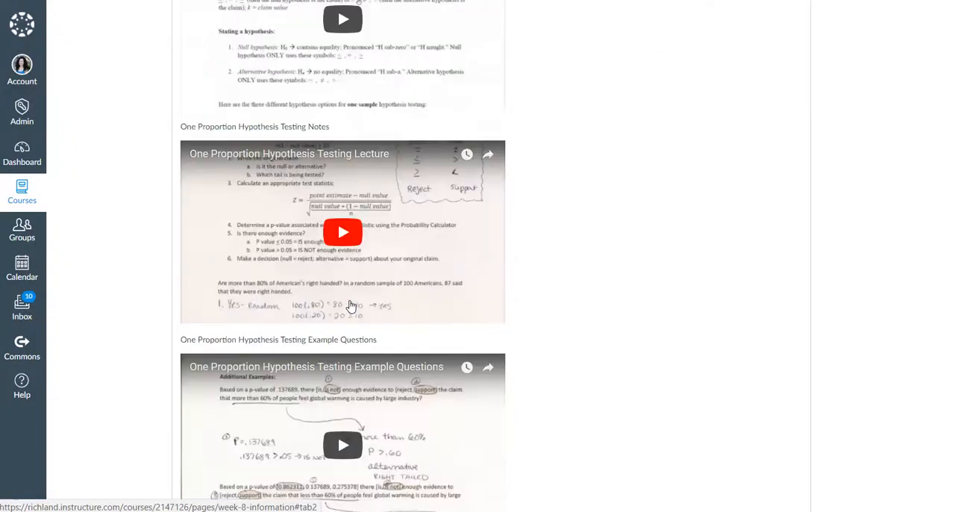
{"action": "scroll", "scroll_direction": "down", "scroll_amount": 3}
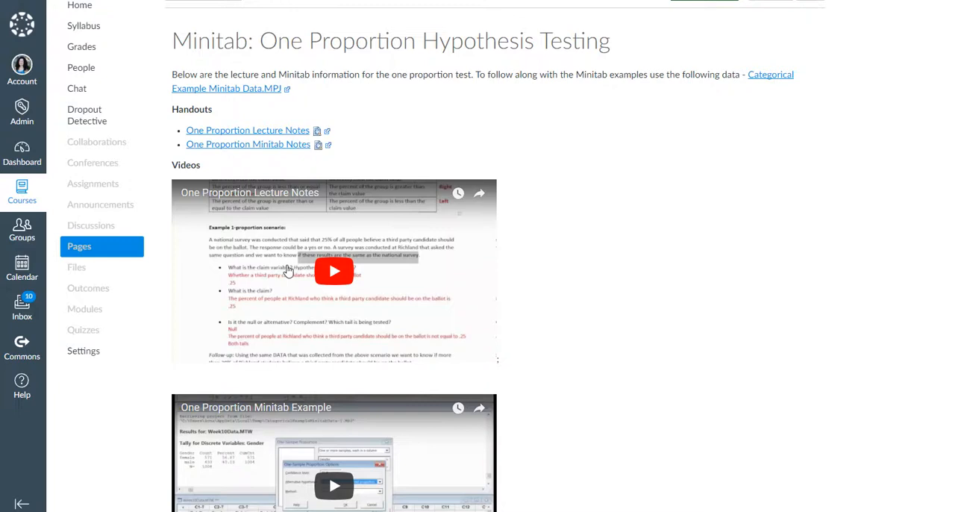
Review the Minitab page's handouts and videos, then move to the One Proportion Minitab Homework quiz.
{"action": "scroll", "scroll_direction": "down", "scroll_amount": 3}
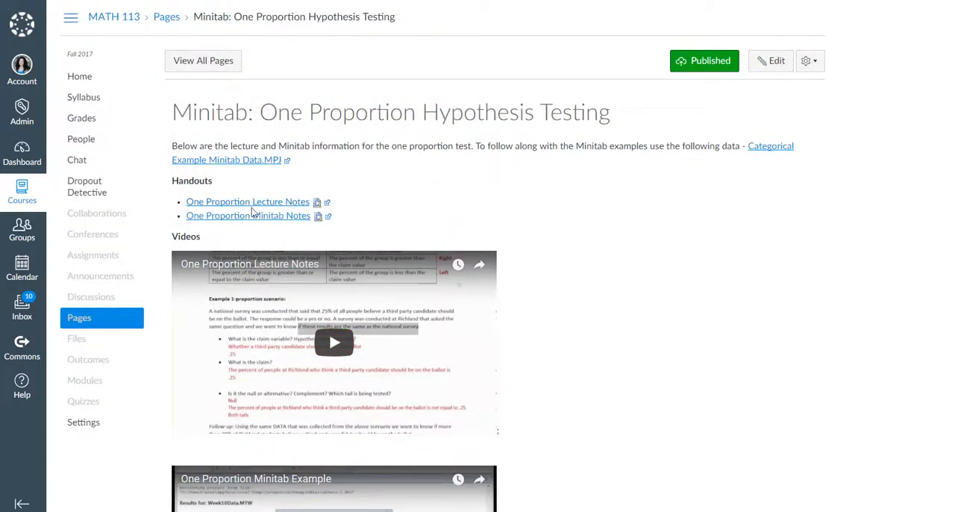
{"action": "scroll", "scroll_direction": "down", "scroll_amount": 3}
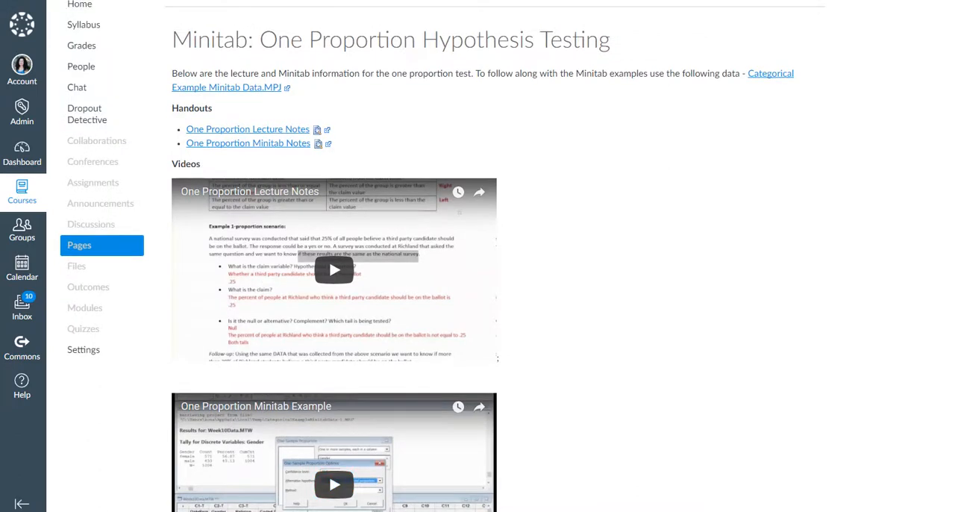
{"action": "left_click", "coordinate": [79, 328]}
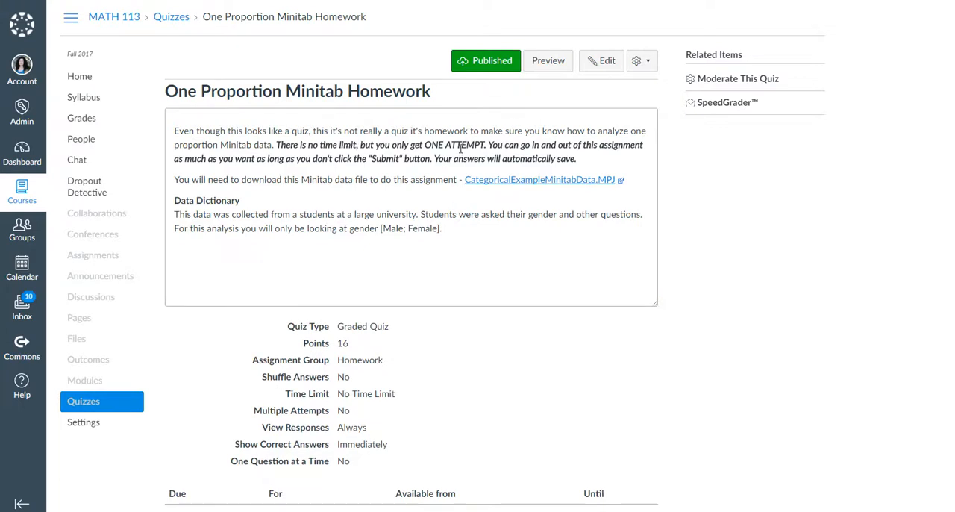
{"action": "mouse_move", "coordinate": [526, 181]}
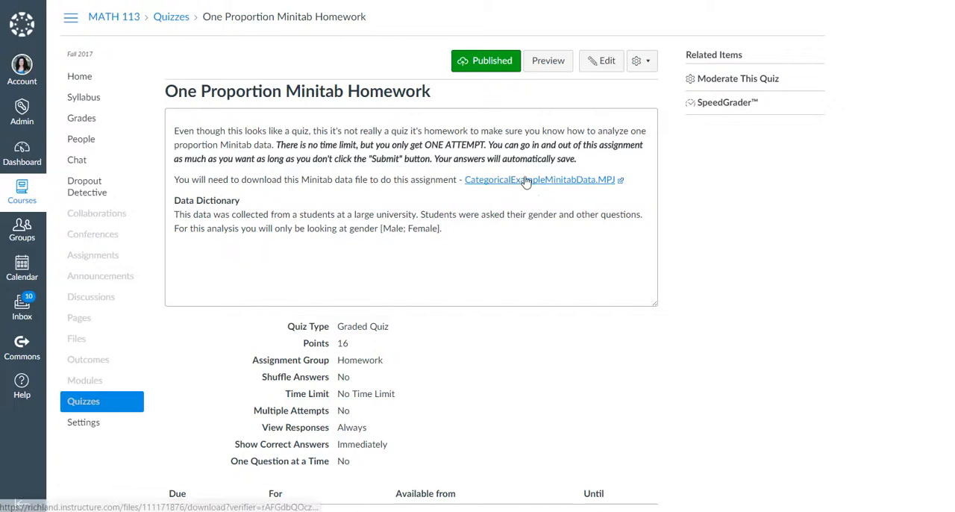
{"action": "mouse_move", "coordinate": [543, 179]}
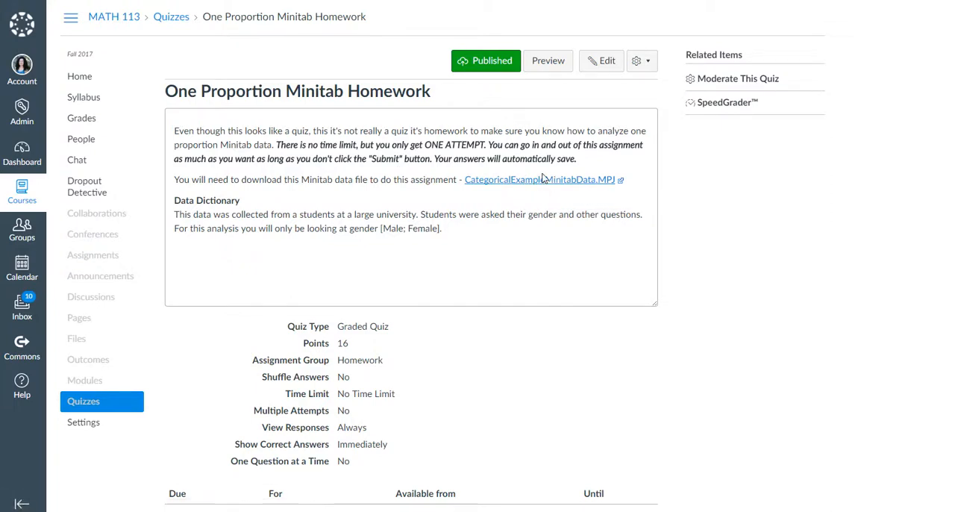
{"action": "mouse_move", "coordinate": [345, 228]}
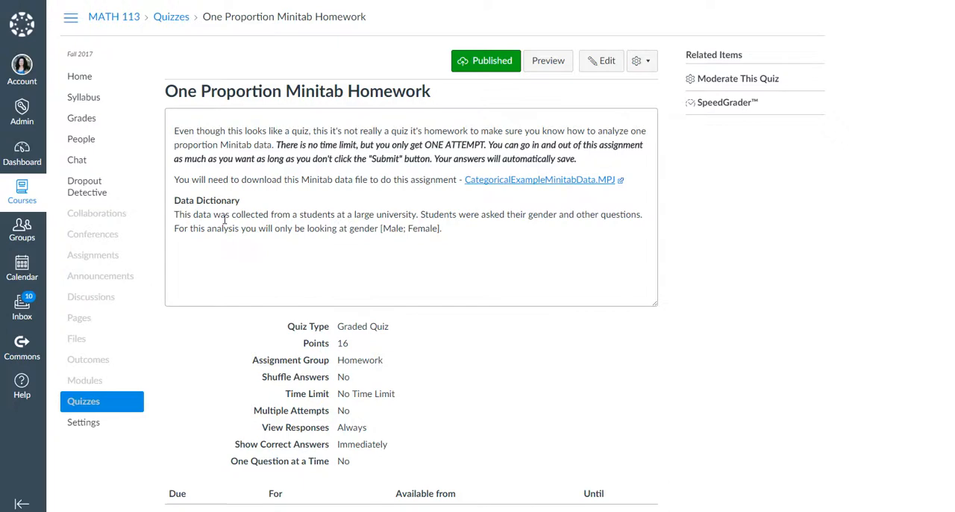
{"action": "mouse_move", "coordinate": [345, 227]}
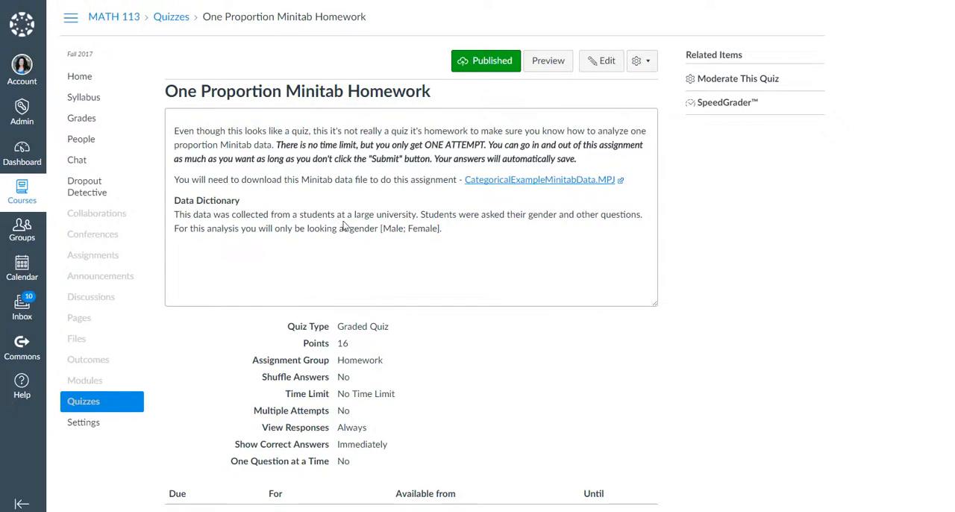
{"action": "mouse_move", "coordinate": [525, 233]}
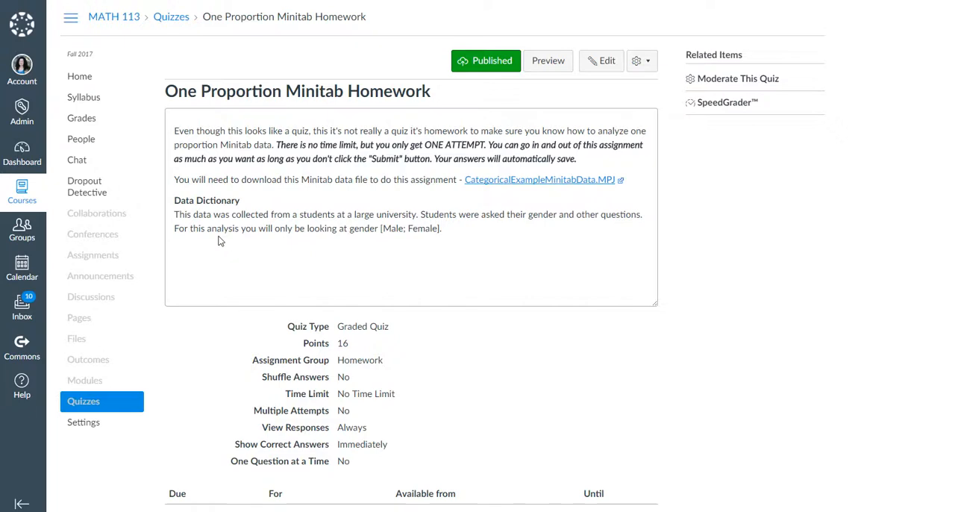
{"action": "mouse_move", "coordinate": [342, 242]}
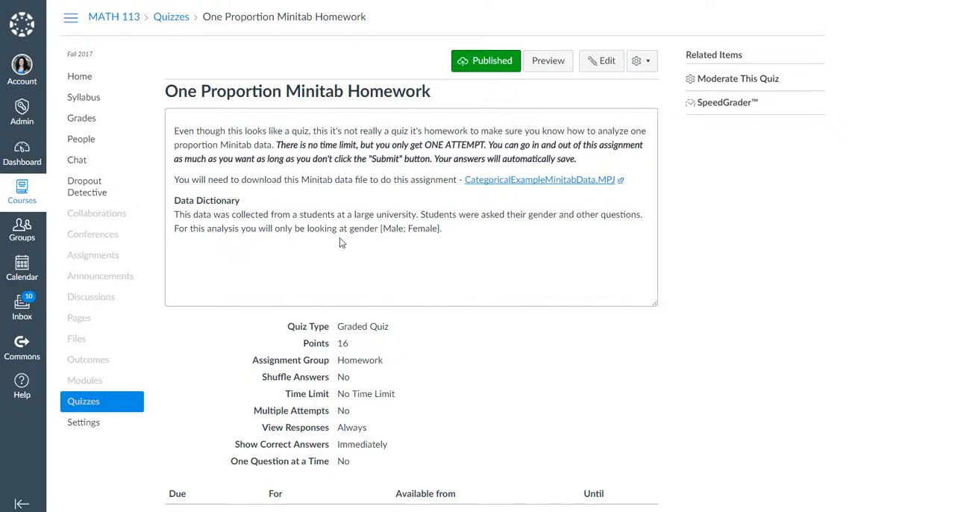
Check the homework quiz settings, down to the Oct 15 due date and back up.
{"action": "scroll", "scroll_direction": "down", "scroll_amount": 3}
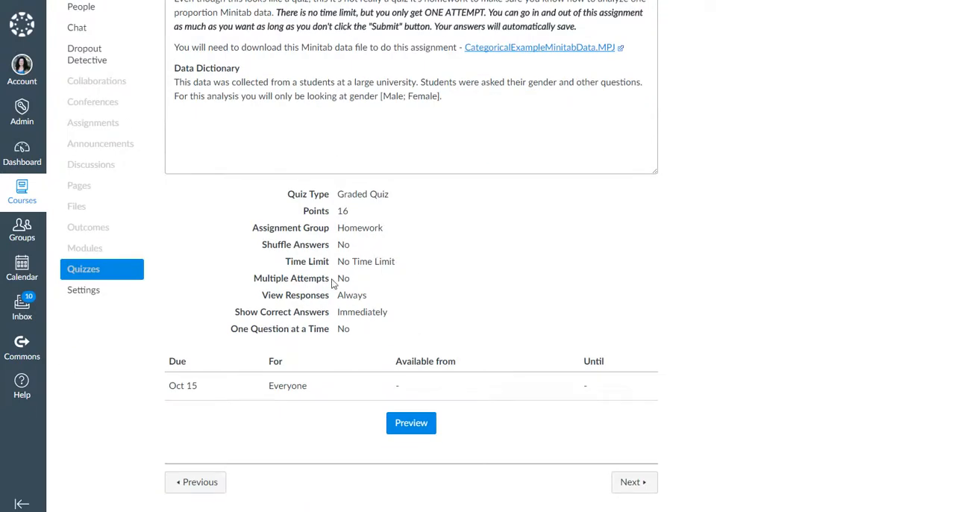
{"action": "scroll", "scroll_direction": "up", "scroll_amount": 3}
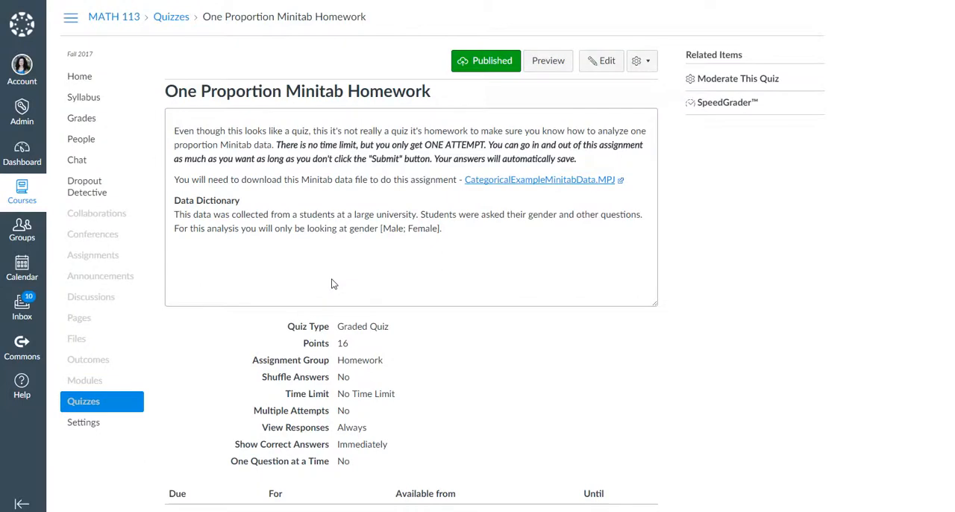
{"action": "mouse_move", "coordinate": [288, 172]}
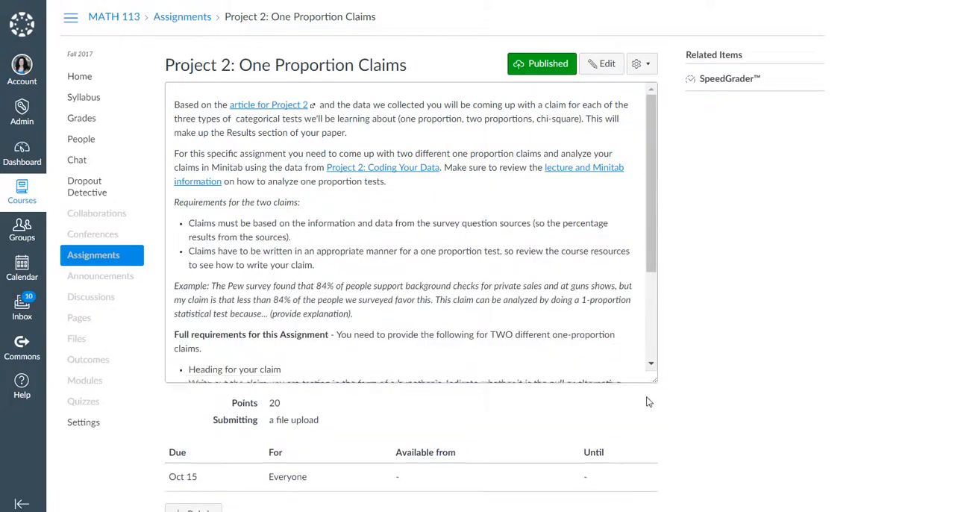
Read the Project 2: One Proportion Claims description, then view Week 8's four assignments.
{"action": "scroll", "scroll_direction": "down", "scroll_amount": 3}
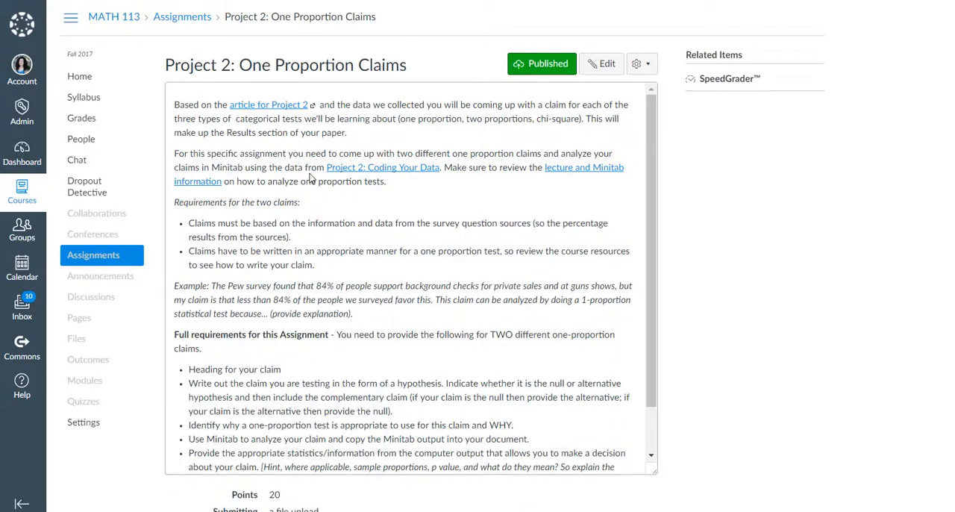
{"action": "mouse_move", "coordinate": [346, 217]}
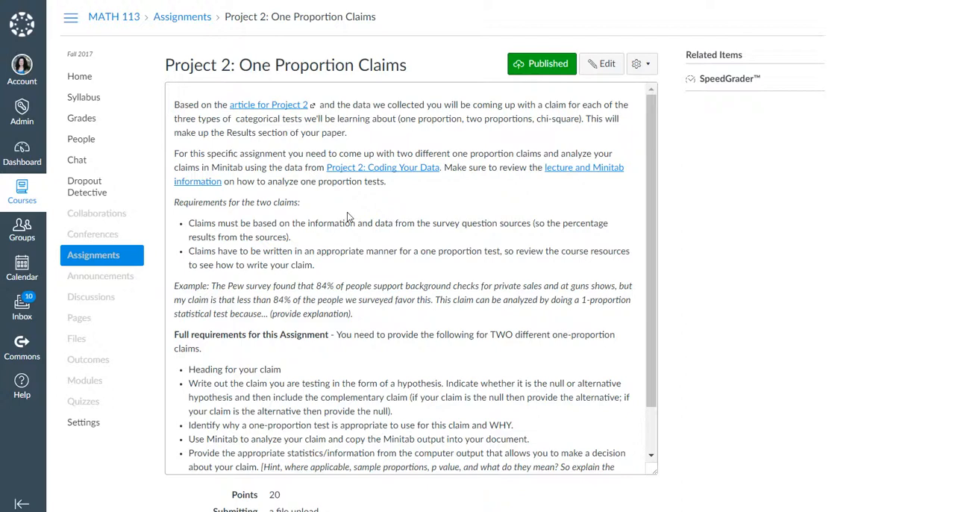
{"action": "mouse_move", "coordinate": [221, 250]}
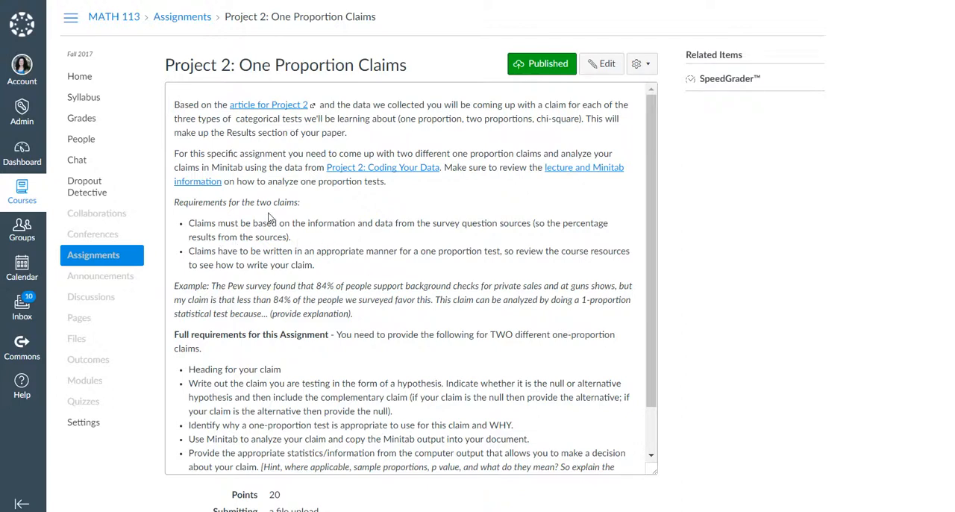
{"action": "scroll", "scroll_direction": "down", "scroll_amount": 3}
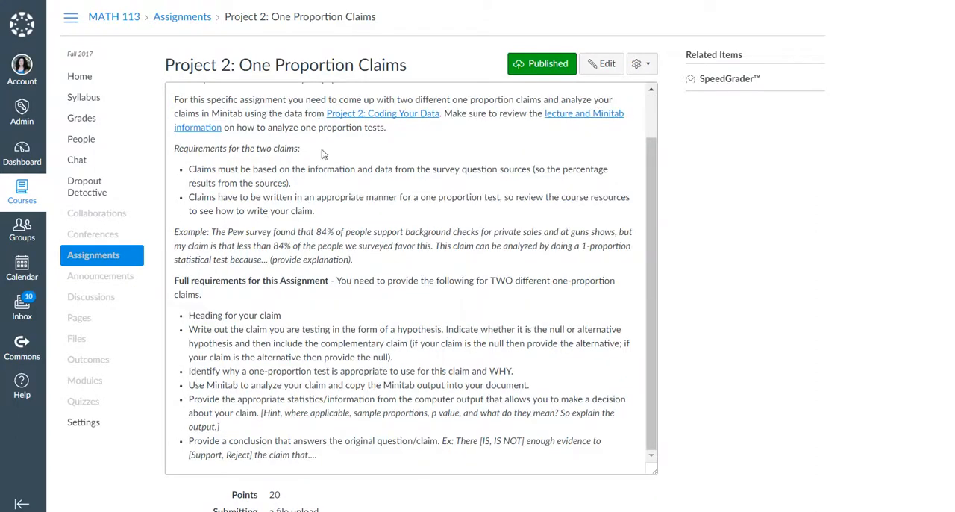
{"action": "mouse_move", "coordinate": [356, 234]}
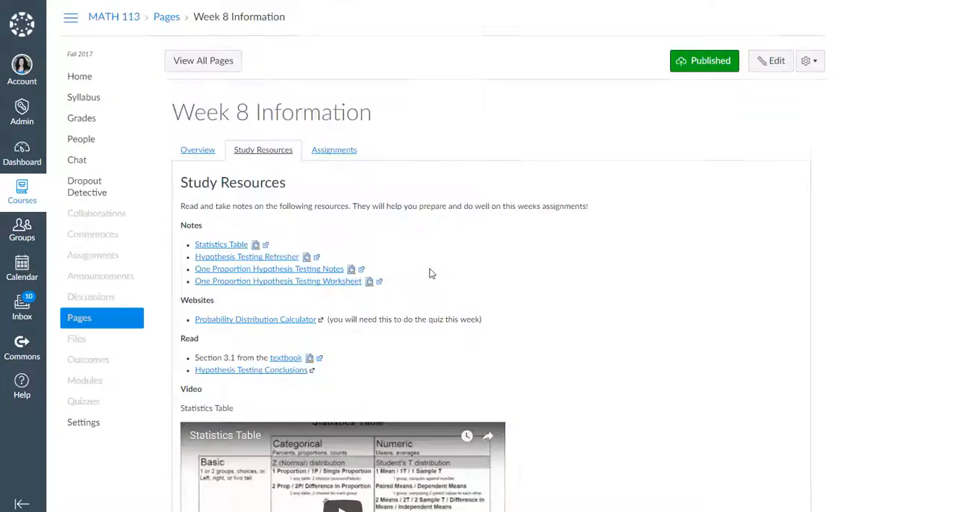
{"action": "left_click", "coordinate": [333, 150]}
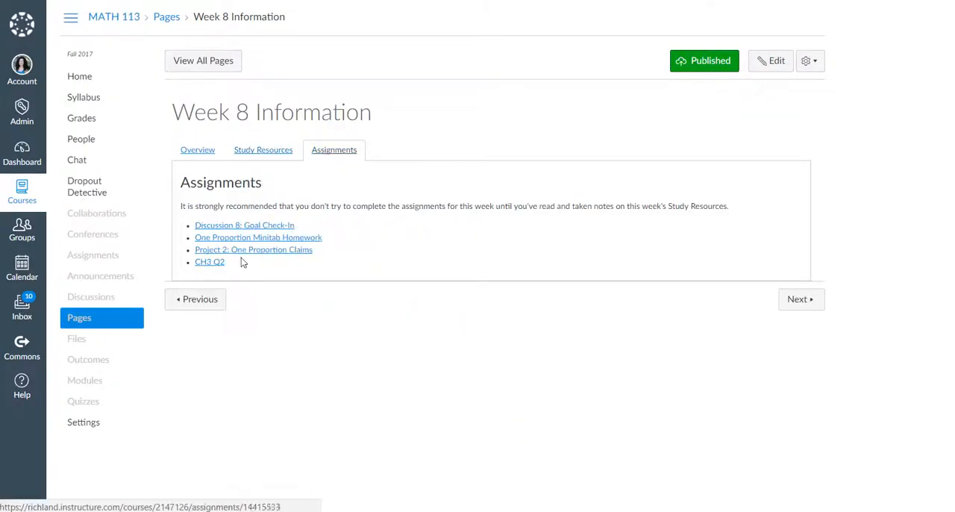
{"action": "mouse_move", "coordinate": [416, 260]}
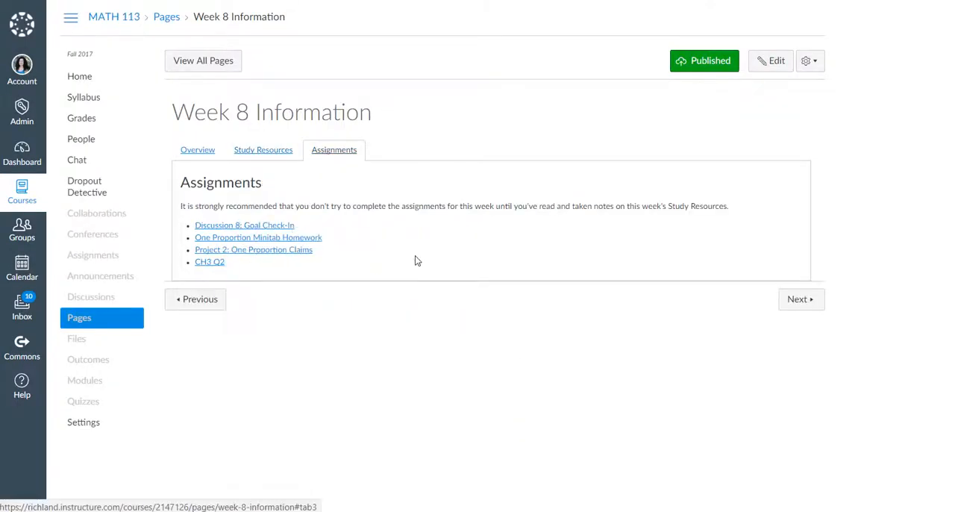